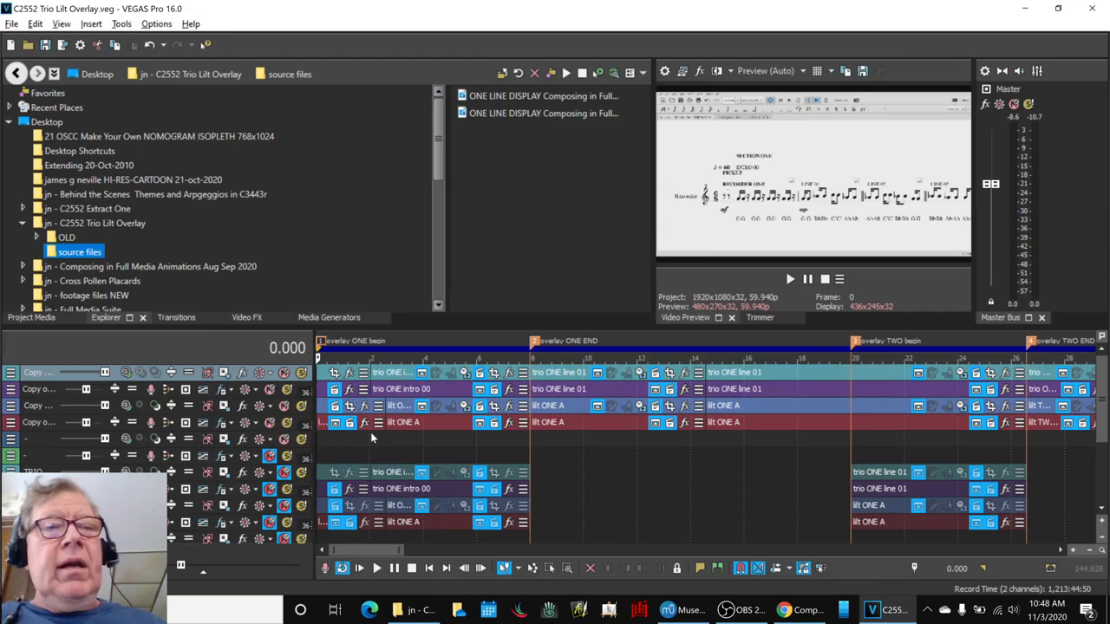
# Bring up the Alt+Tab window switcher over the Trio Lilt Overlay project.
pyautogui.press('alt+tab')
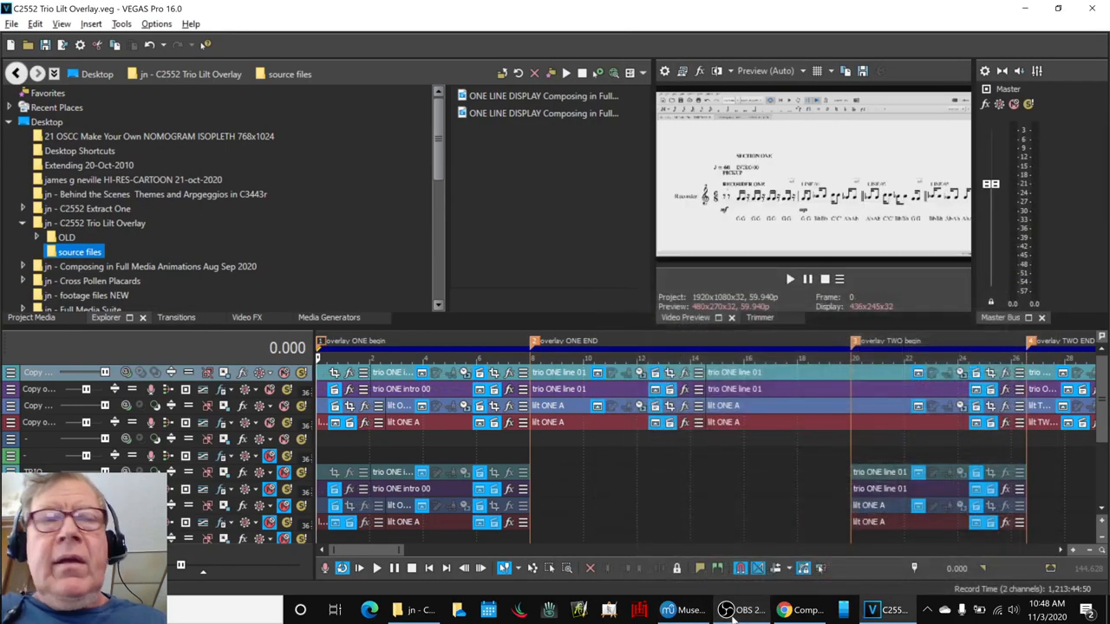
pyautogui.press('alt+tab')
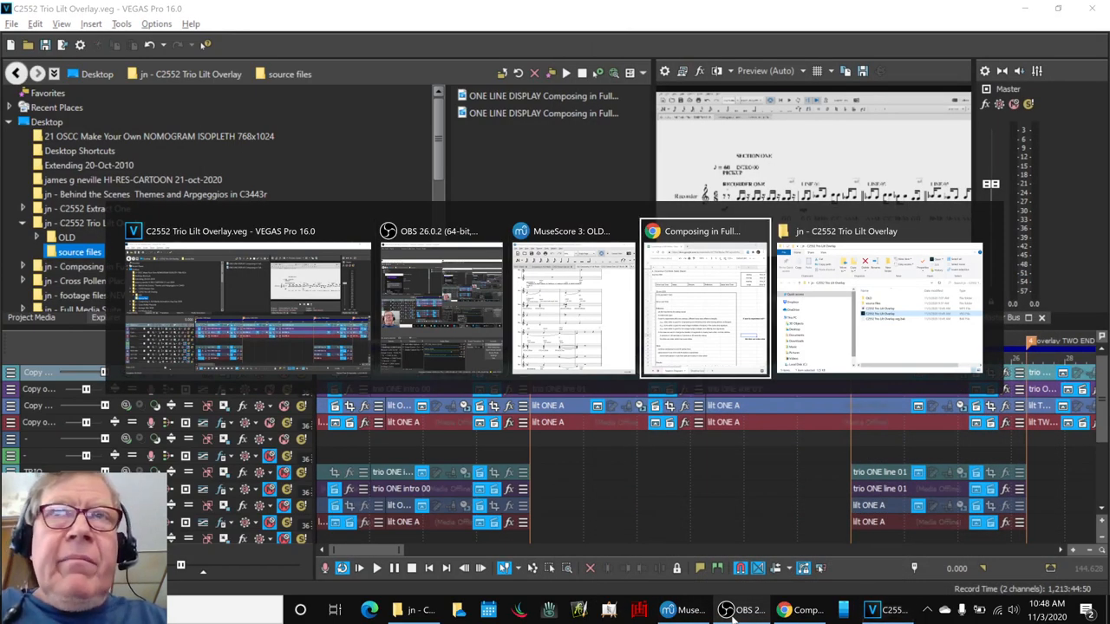
# Read the trio-lilt notes sheet, selecting the 5-sections-in-146-seconds note, then switch programs.
pyautogui.click(704, 231)
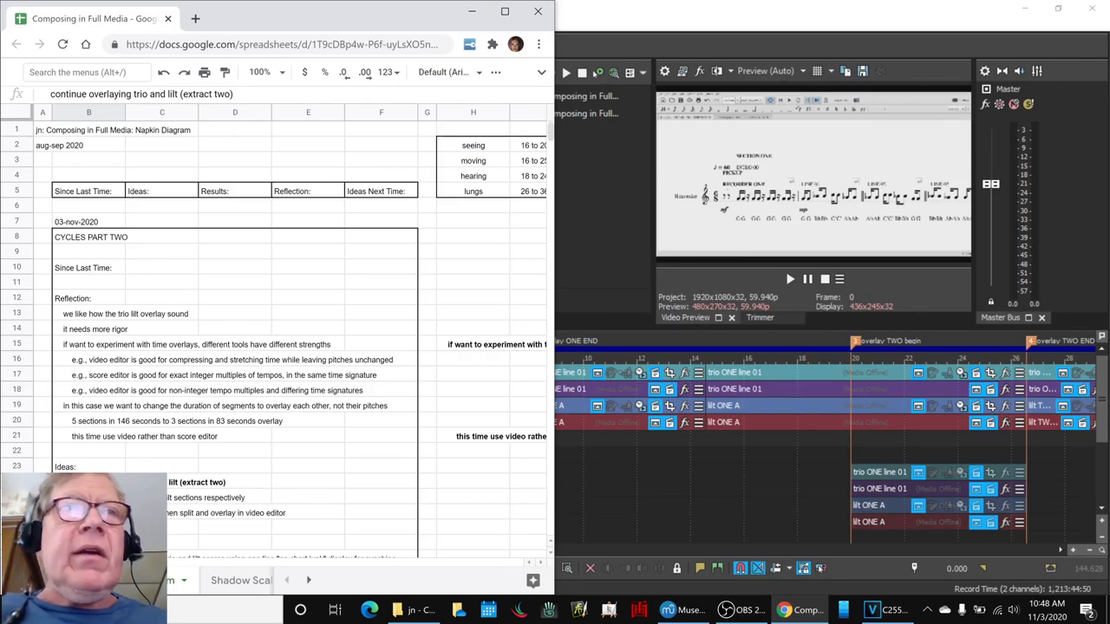
pyautogui.click(89, 421)
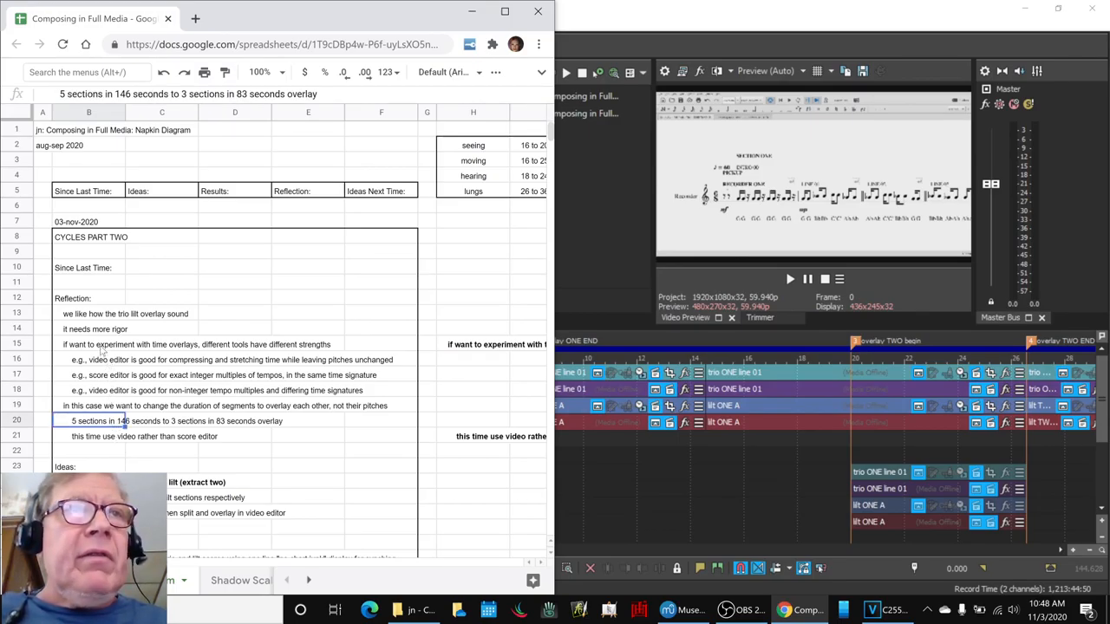
pyautogui.click(381, 344)
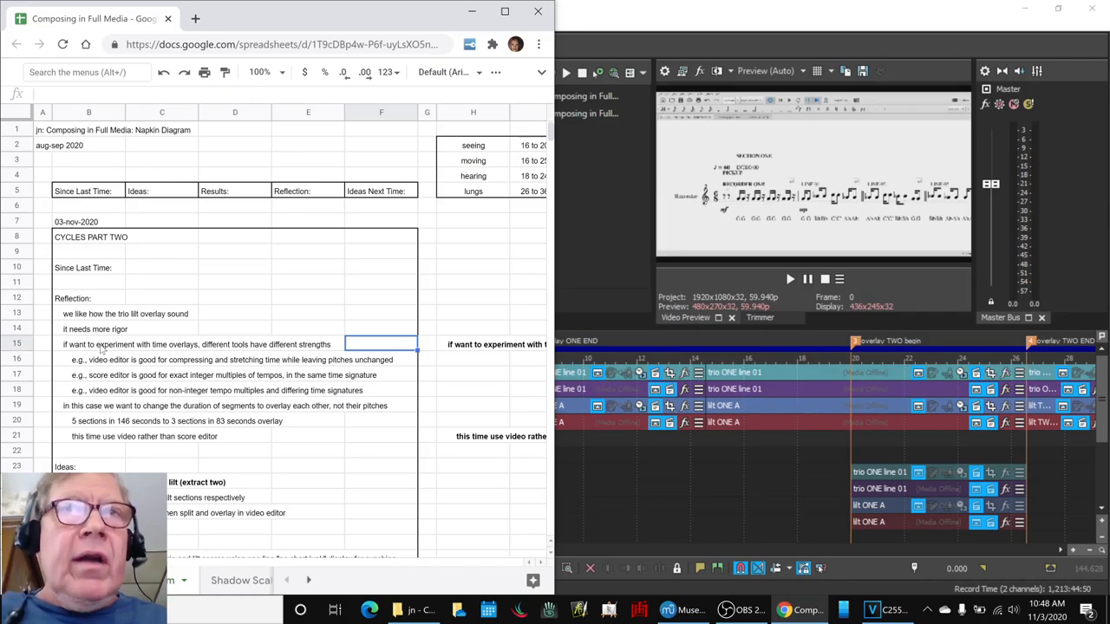
pyautogui.click(381, 436)
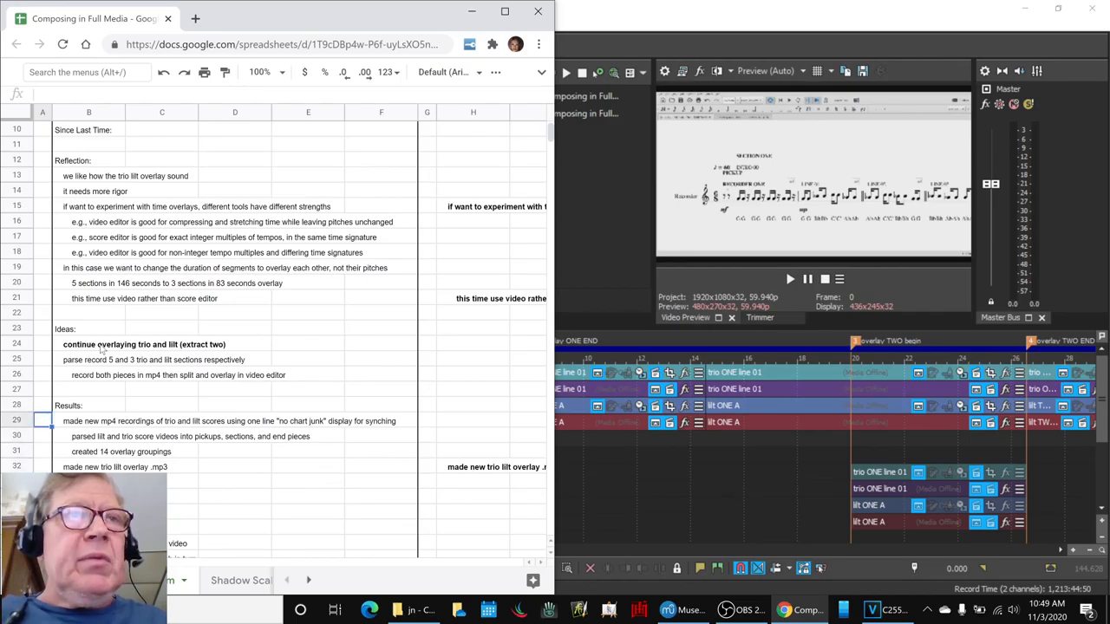
pyautogui.press('alt+tab')
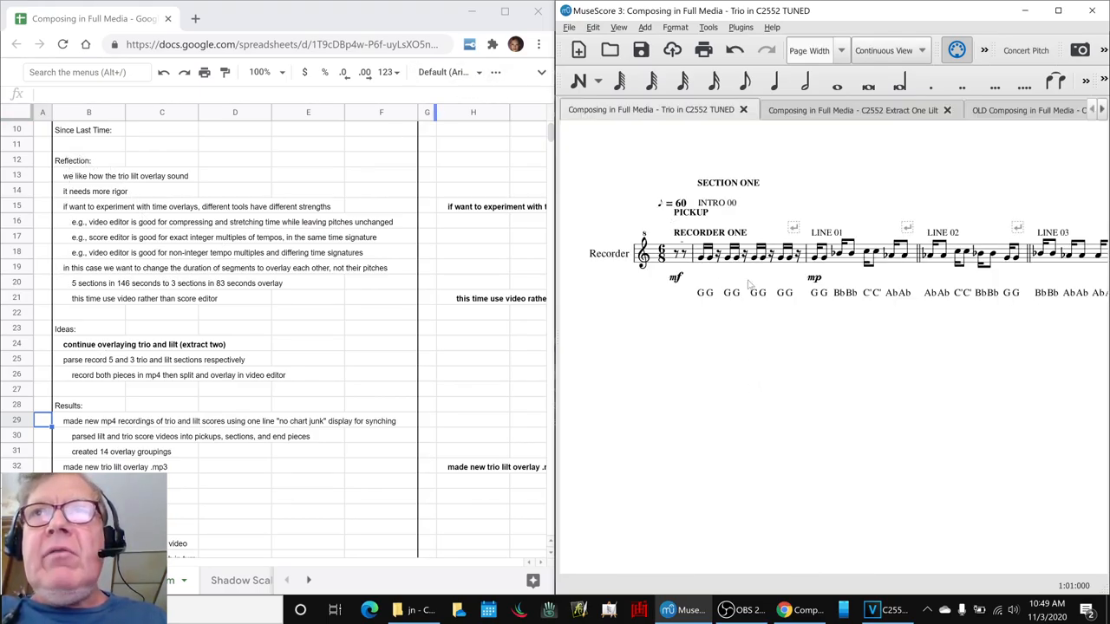
pyautogui.click(850, 110)
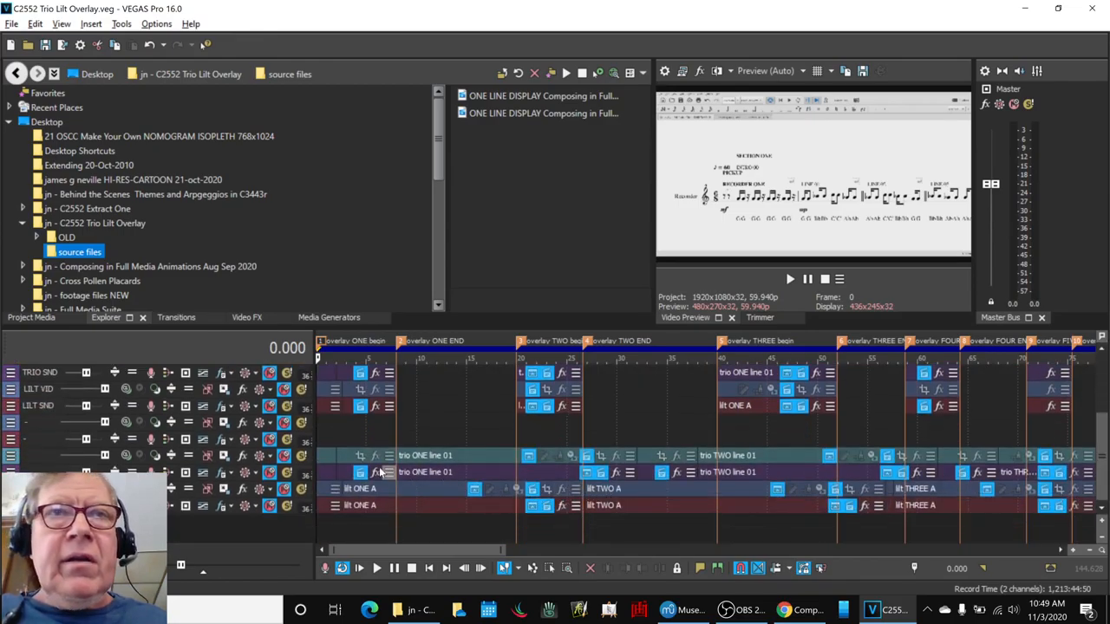
pyautogui.moveTo(420, 464)
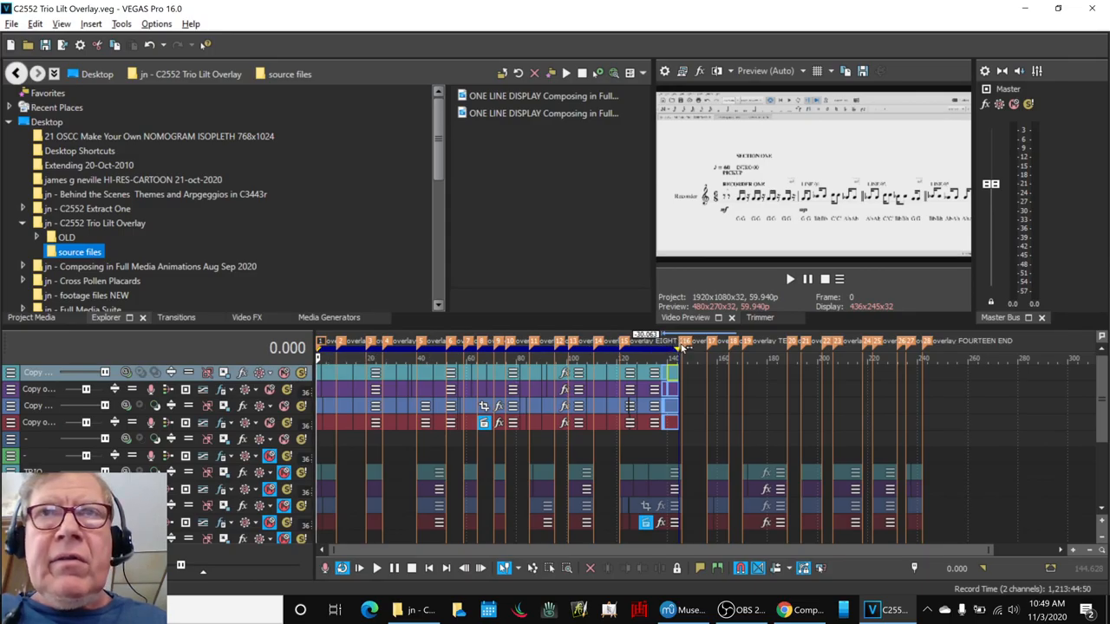
# Play the fourteen regrouped overlay clips through overlay FOURTEEN END.
pyautogui.click(685, 341)
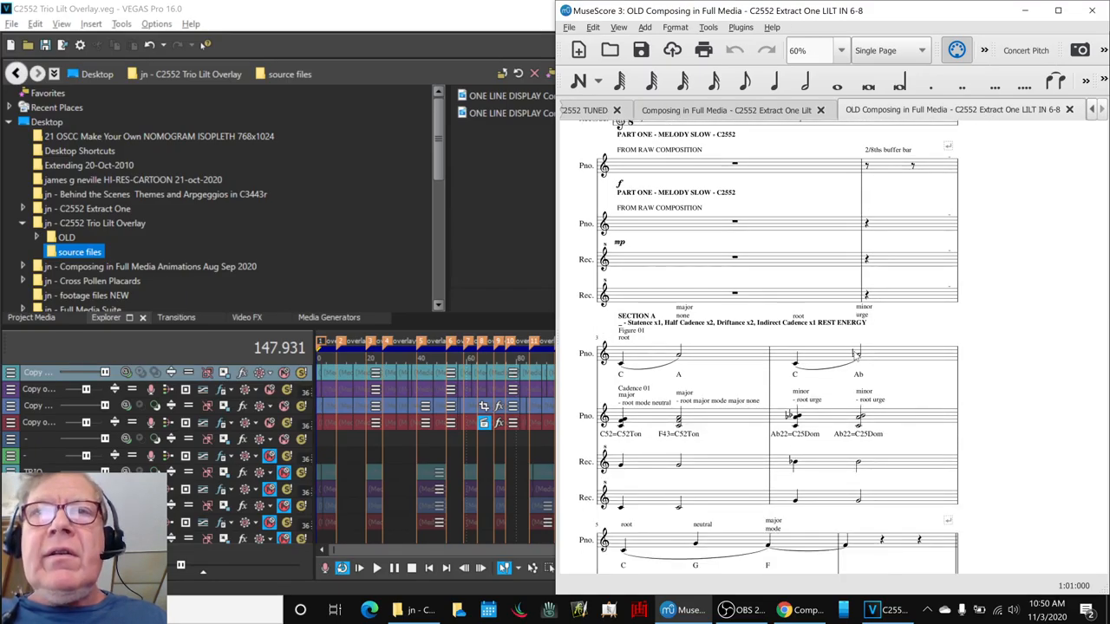
# Select recorder measure 4, then view the old Extract One Lilt in 6-8 score.
pyautogui.click(648, 373)
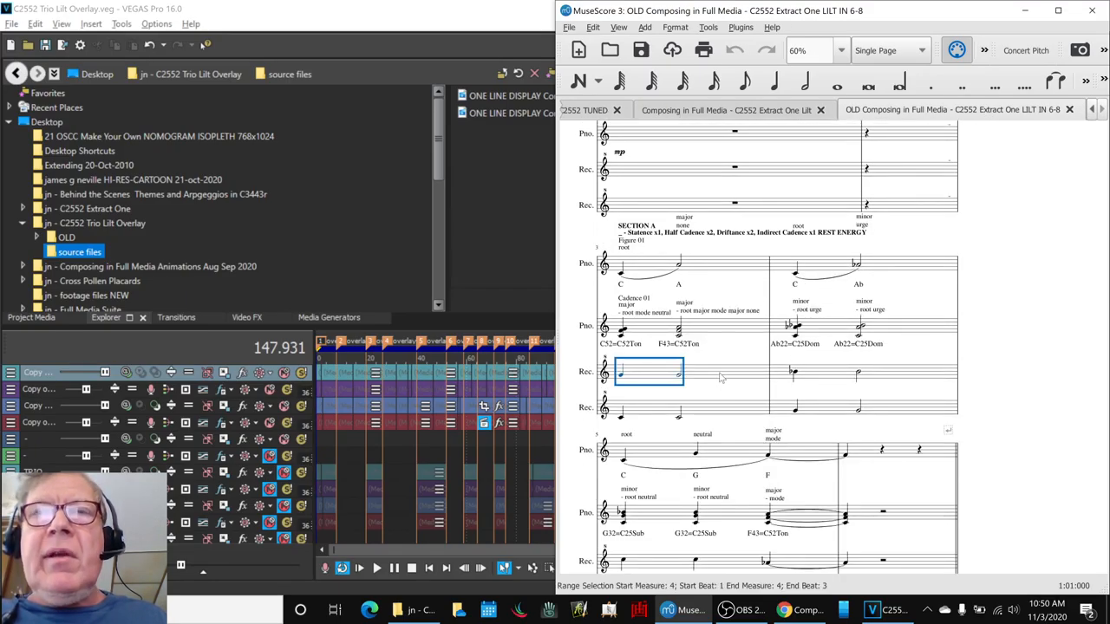
pyautogui.moveTo(581, 352)
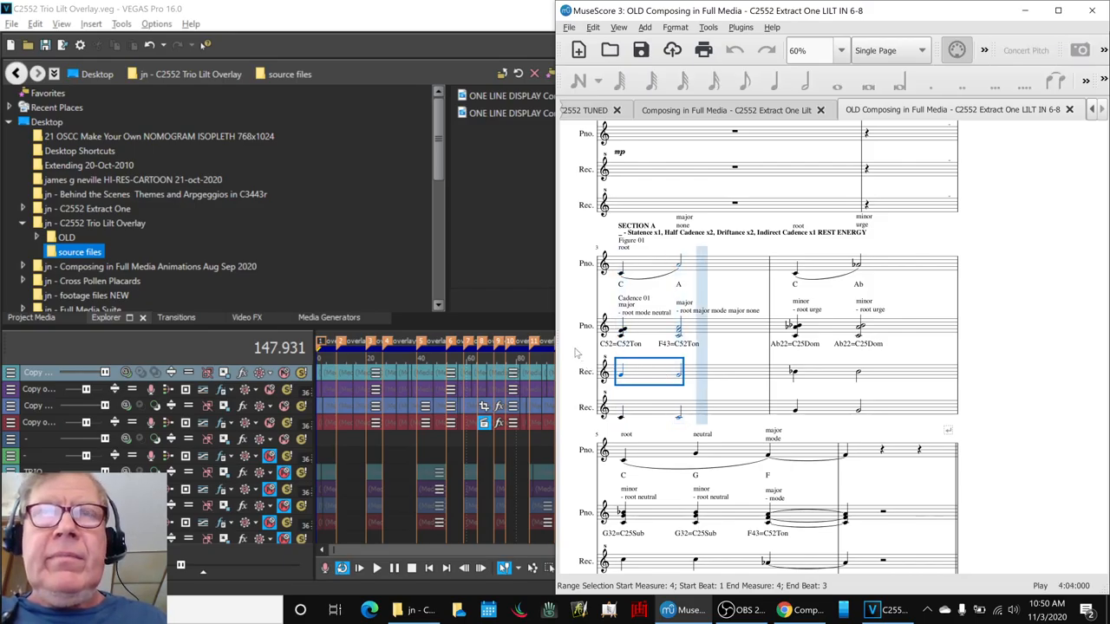
pyautogui.scroll(-3)
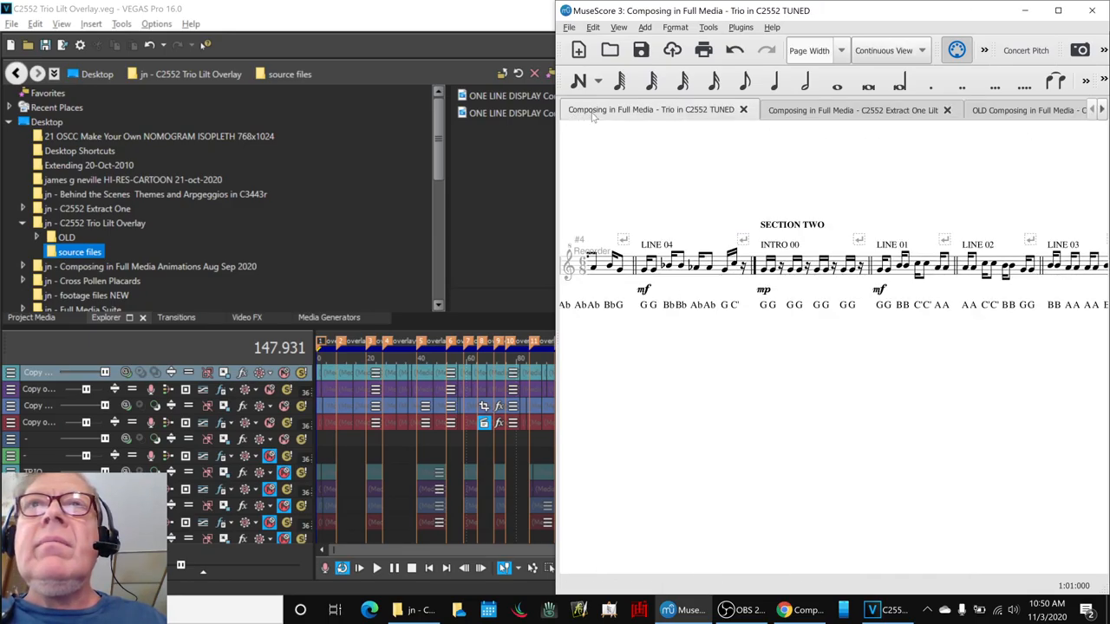
pyautogui.click(853, 110)
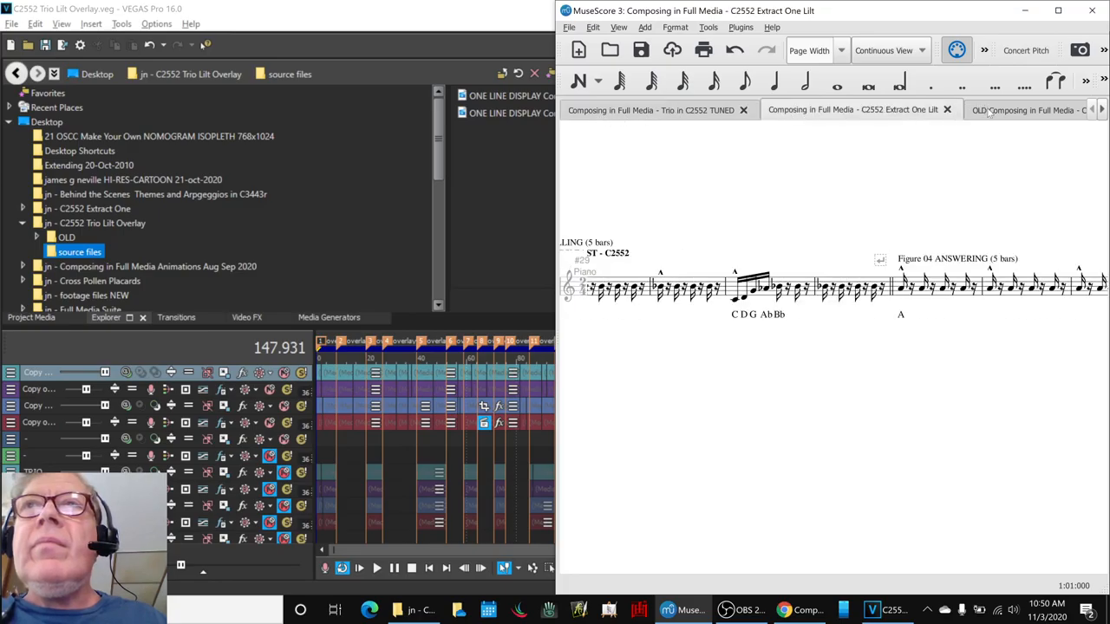
pyautogui.click(1027, 111)
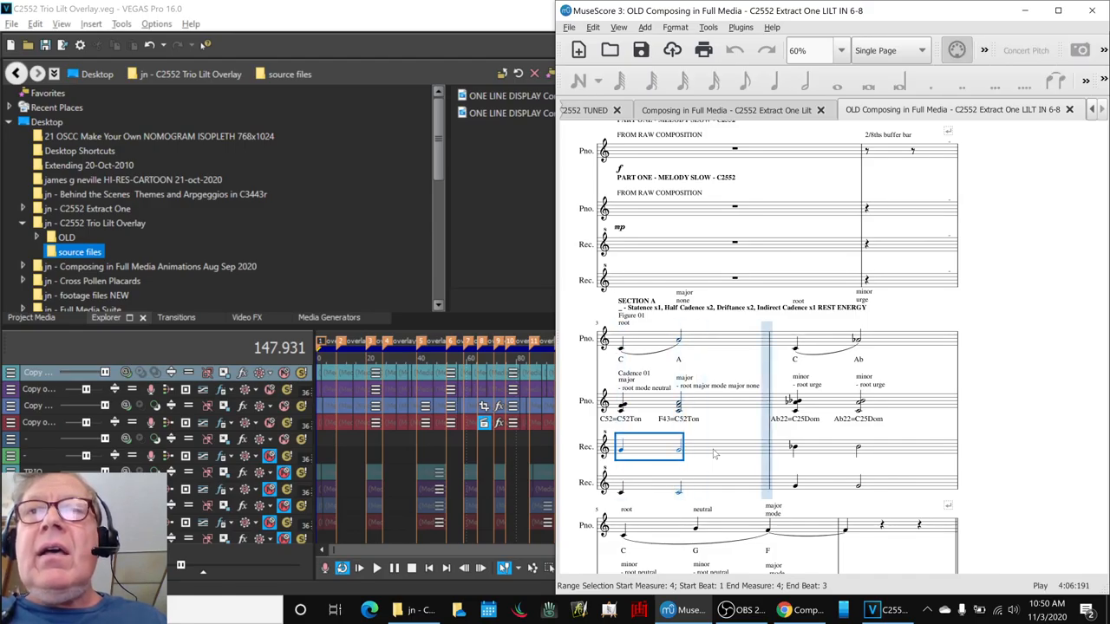
pyautogui.scroll(-3)
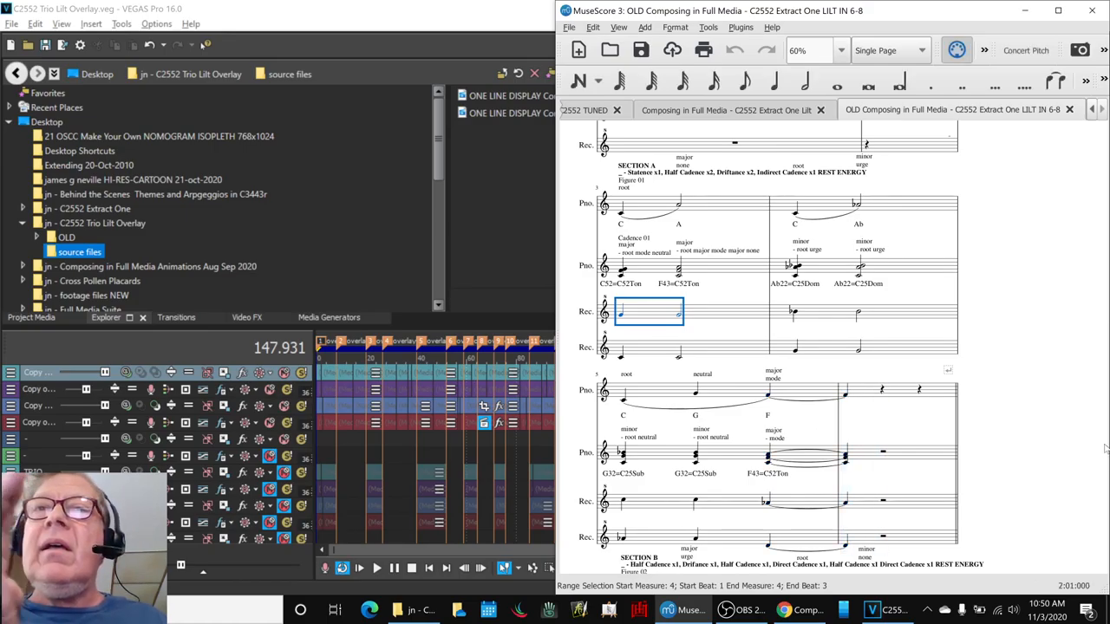
pyautogui.moveTo(1027, 474)
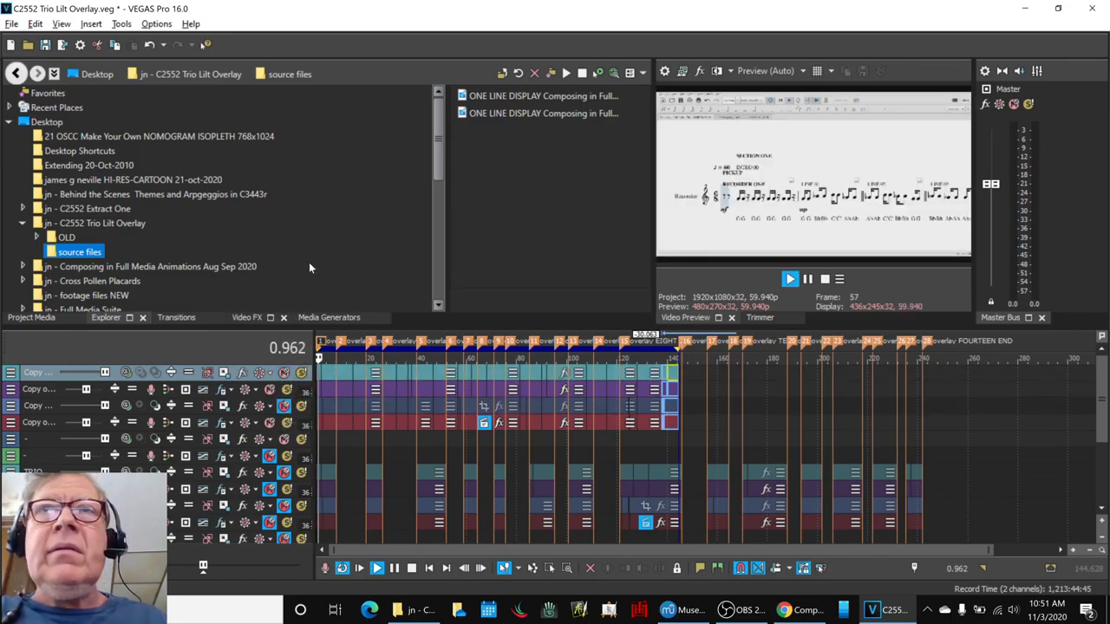
# Stop the timeline preview so the playhead returns to the start.
pyautogui.click(790, 278)
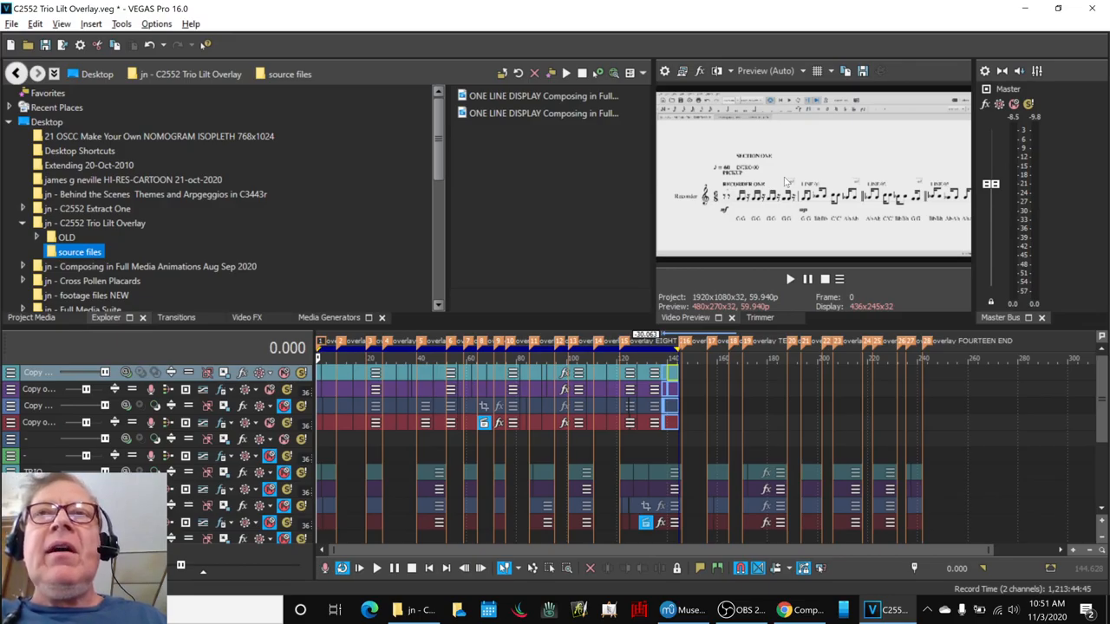
pyautogui.moveTo(776, 189)
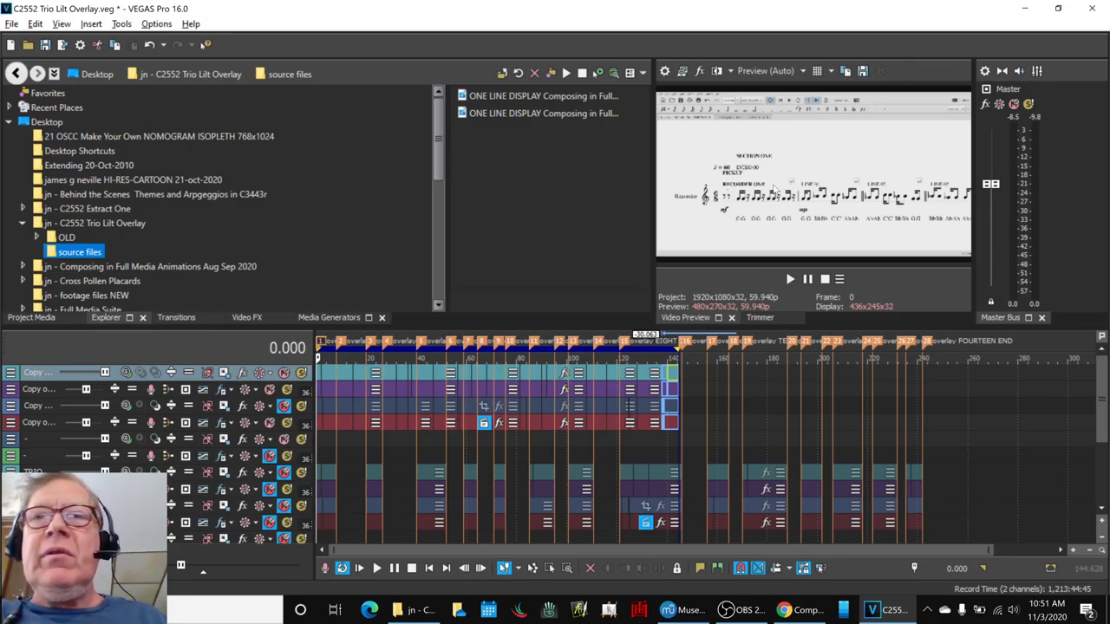
pyautogui.click(376, 568)
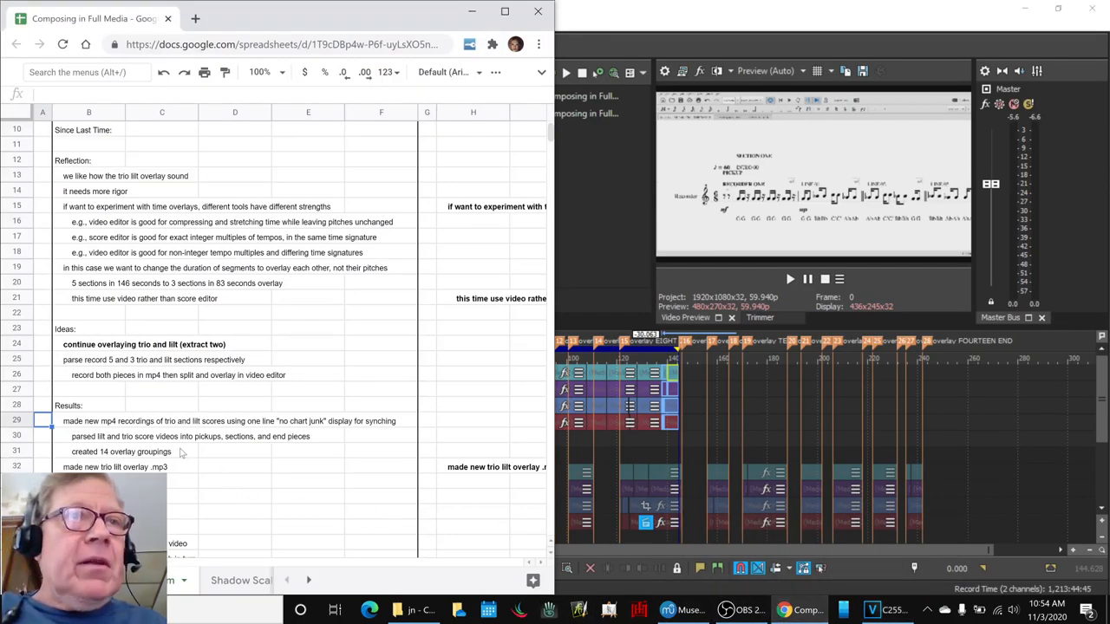
# Scroll the notes down to the Results and Ideas Next Time lists.
pyautogui.scroll(-3)
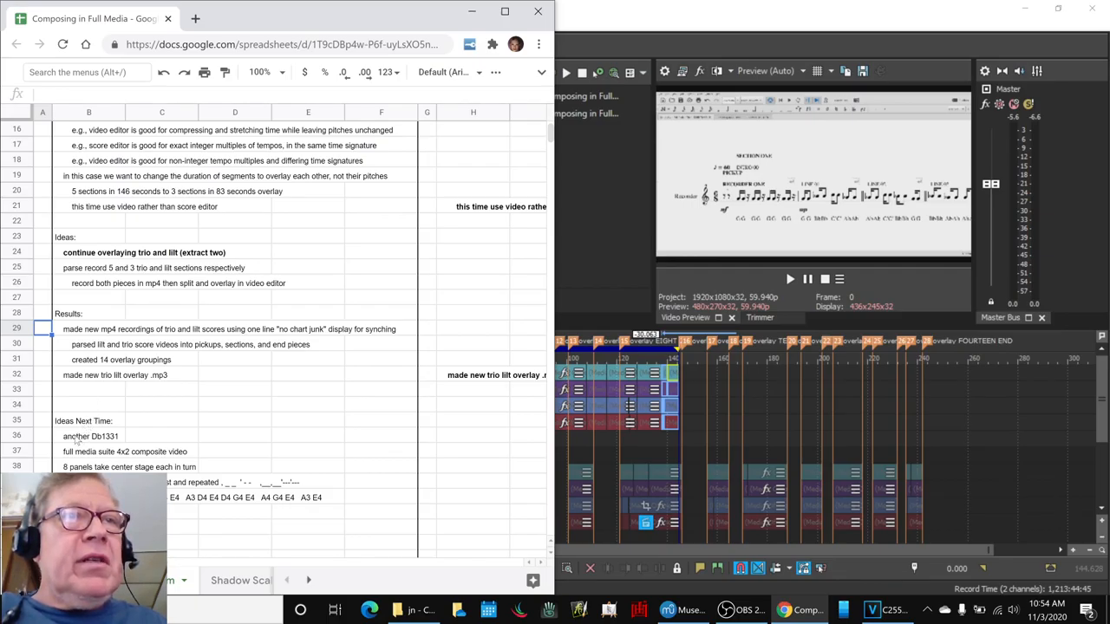
pyautogui.moveTo(29, 439)
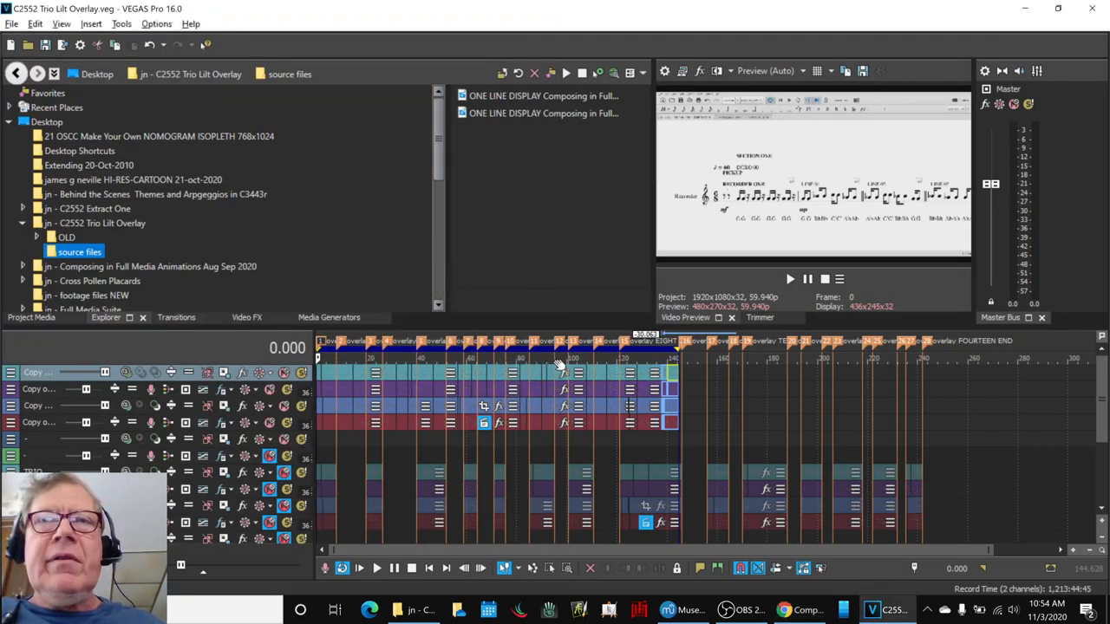
pyautogui.moveTo(692, 390)
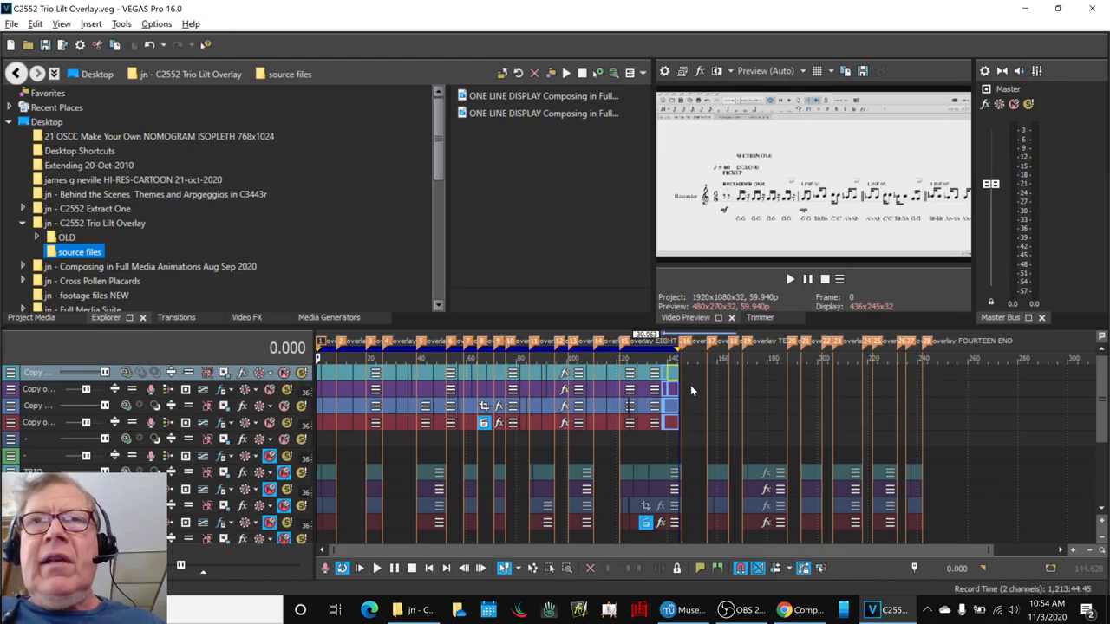
pyautogui.moveTo(735, 250)
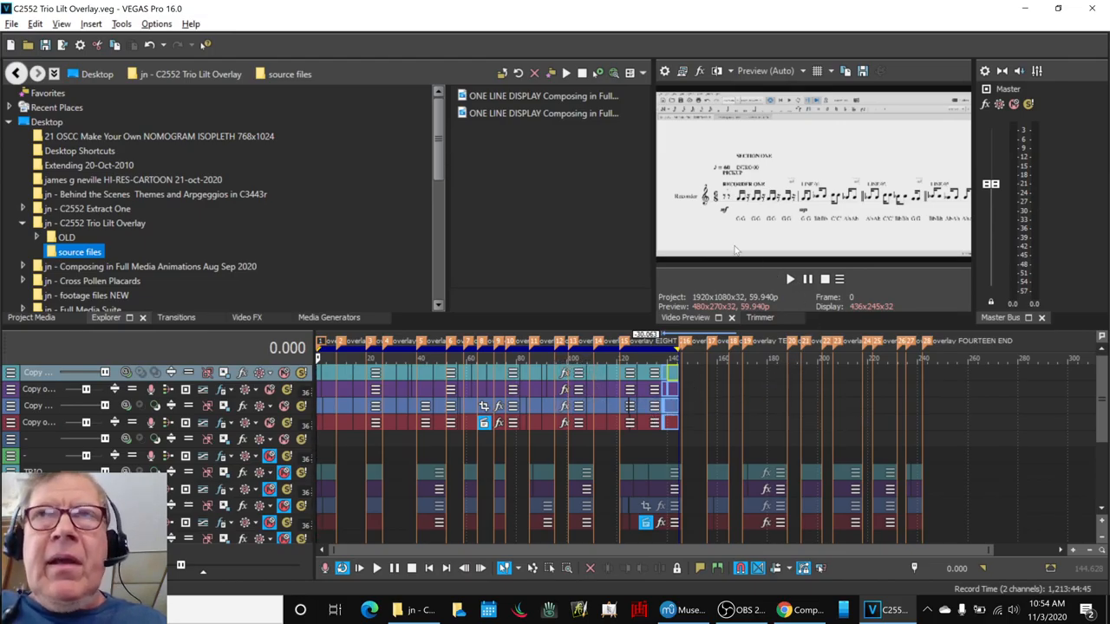